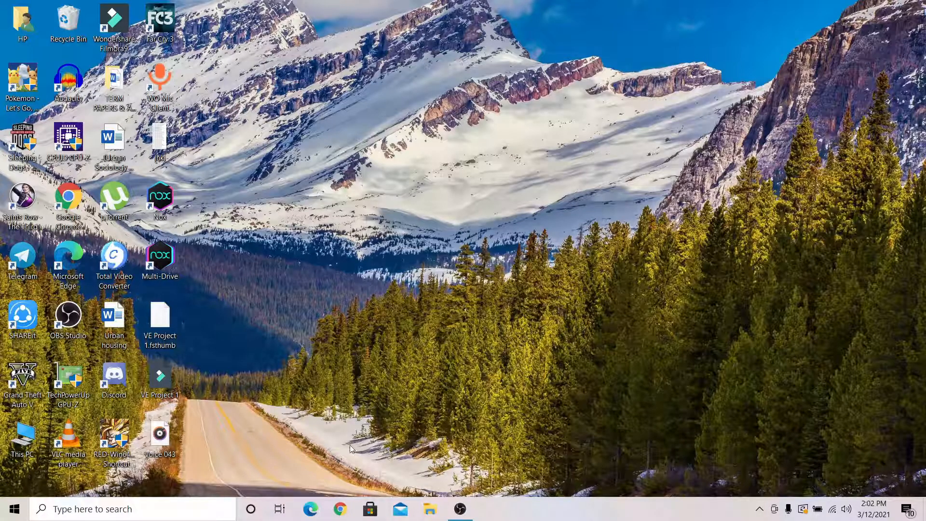
# Navigate the browser to facebook.com to reach the Facebook login page
pyautogui.write('facebook.com')
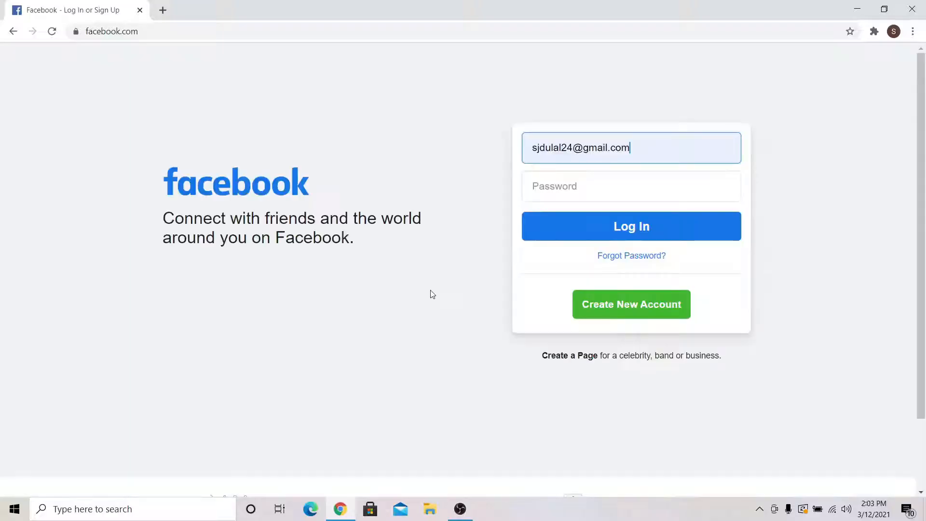
# Enter the account password and log in so the home news feed loads
pyautogui.click(630, 186)
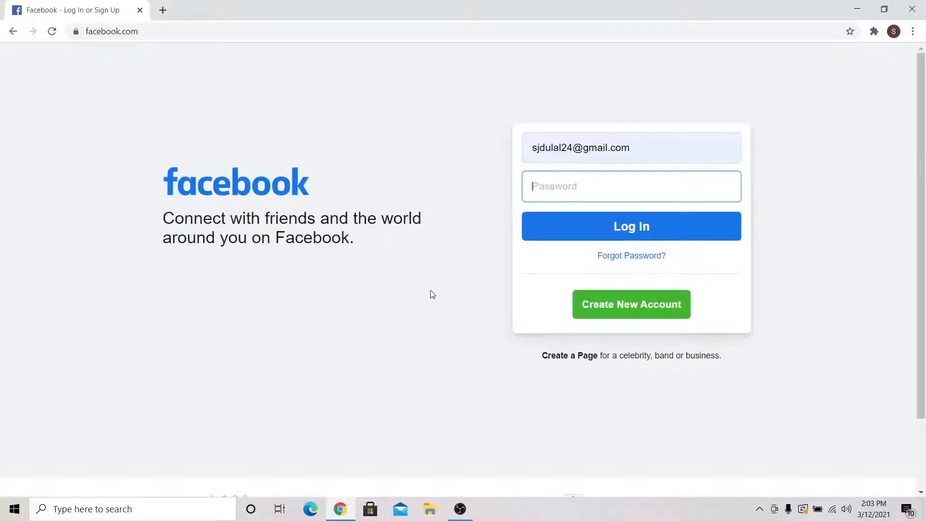
pyautogui.click(631, 226)
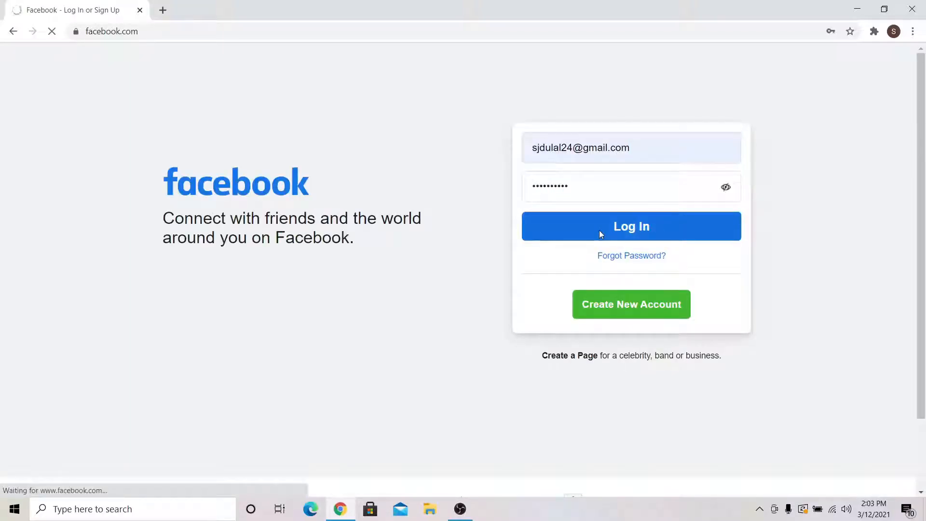
pyautogui.rightClick(295, 248)
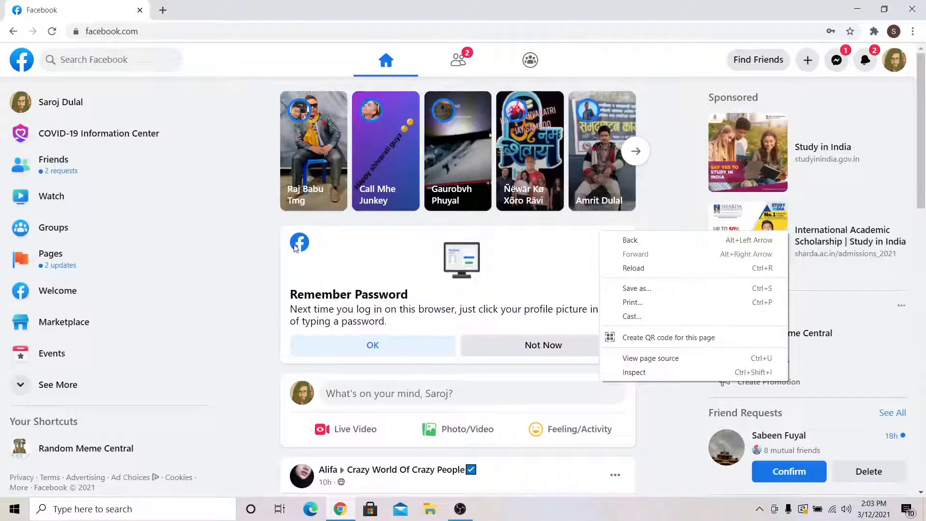
pyautogui.click(254, 231)
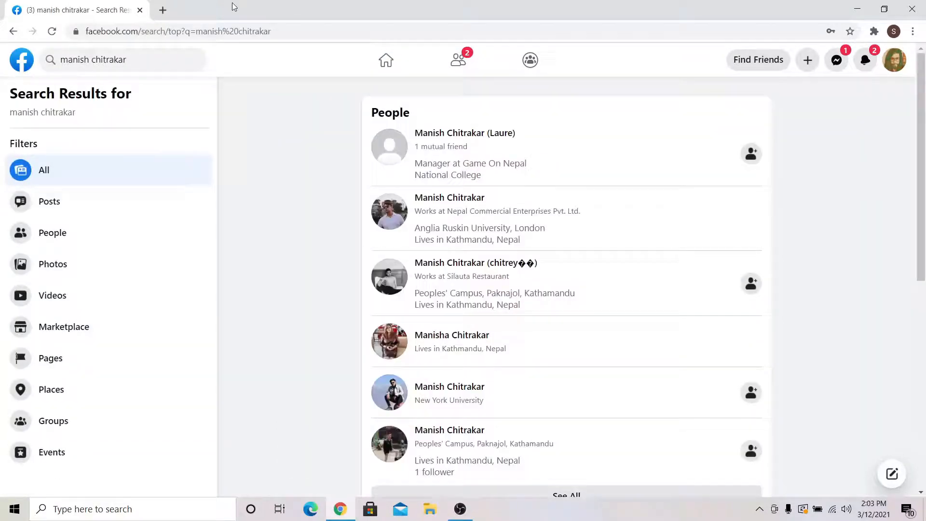
pyautogui.click(52, 232)
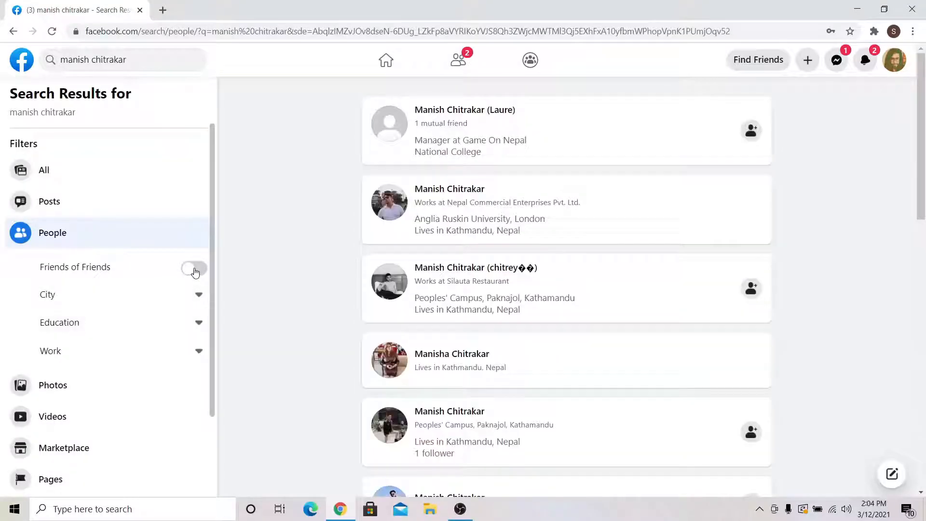
pyautogui.click(194, 269)
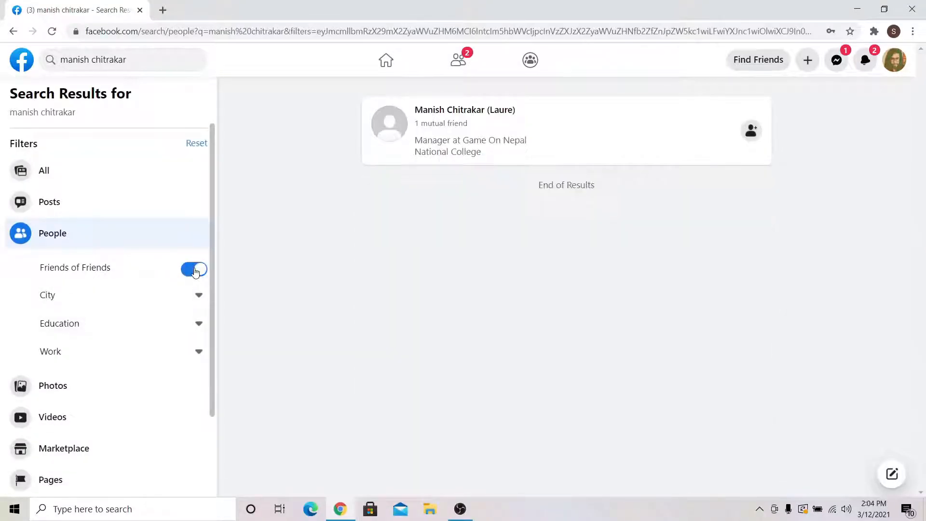
pyautogui.click(465, 109)
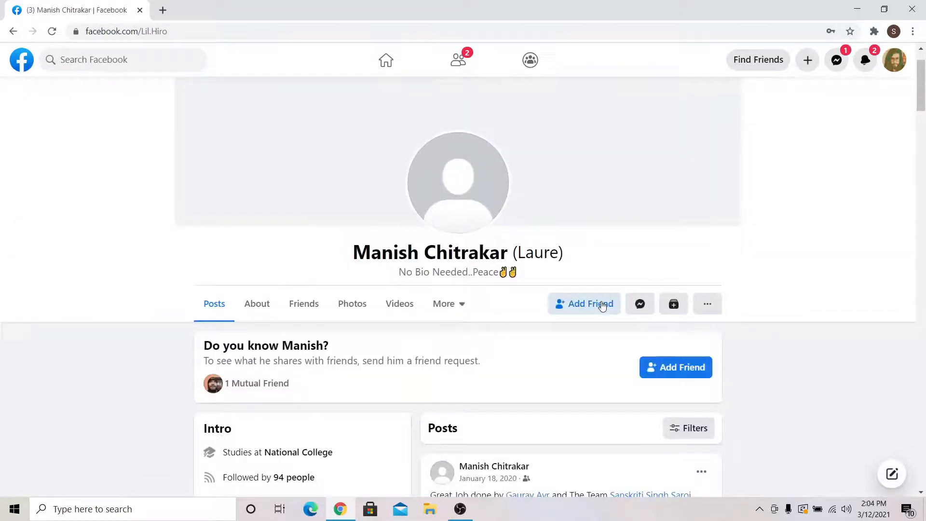
pyautogui.click(584, 303)
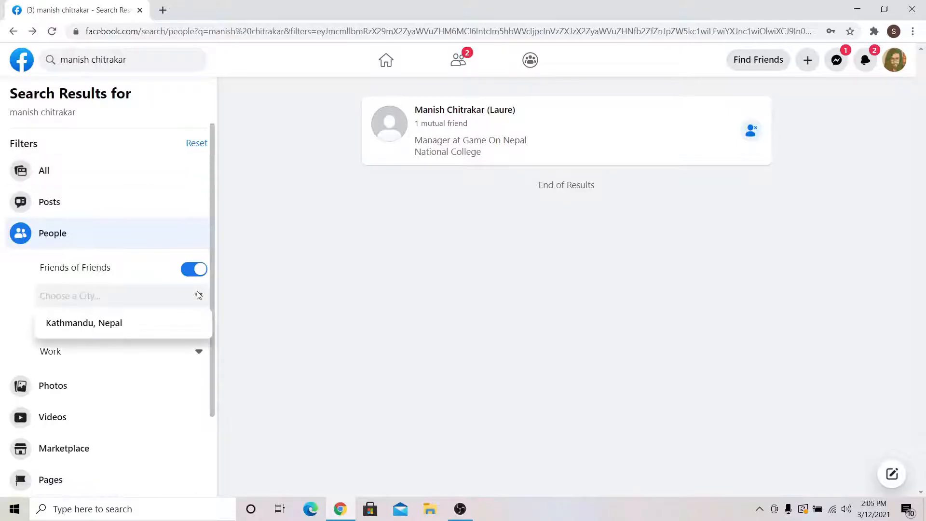
# Filter people by Kathmandu, Nepal and National College, then view photo and group results
pyautogui.click(83, 323)
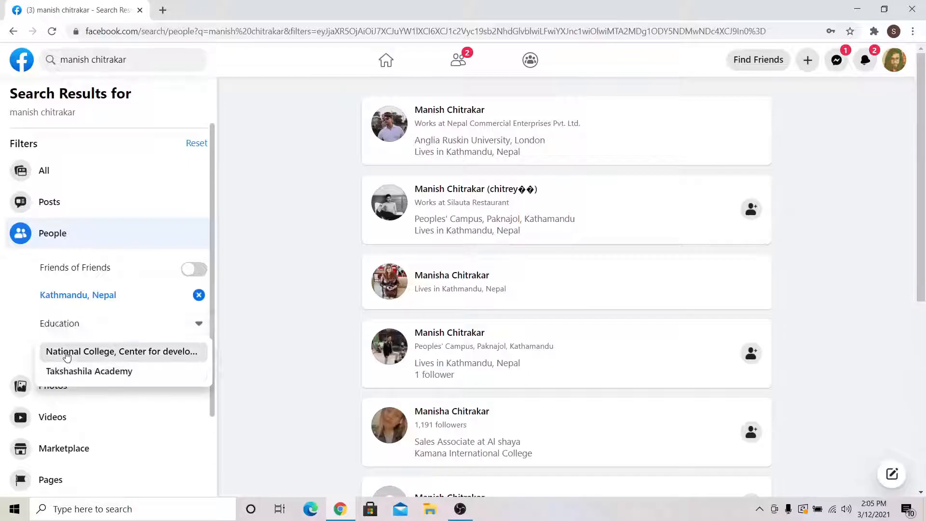
pyautogui.click(121, 351)
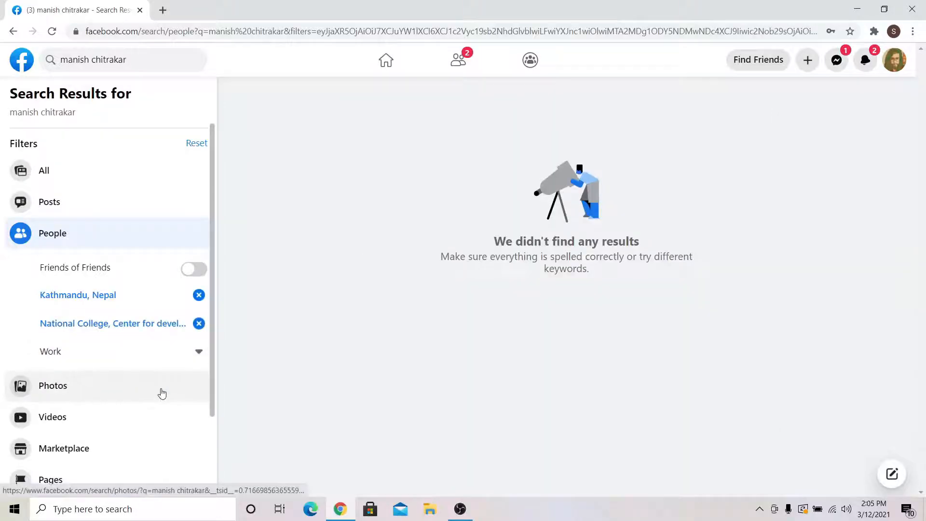
pyautogui.click(53, 385)
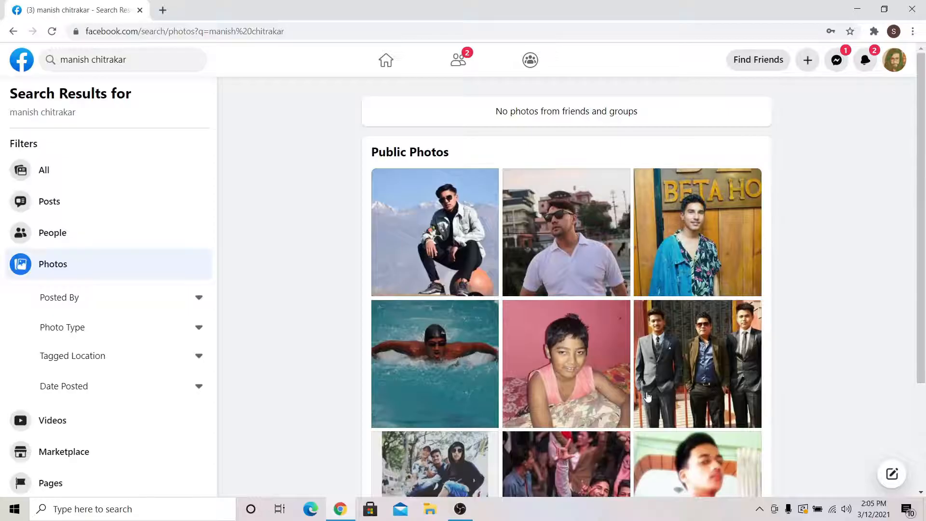
pyautogui.scroll(-3)
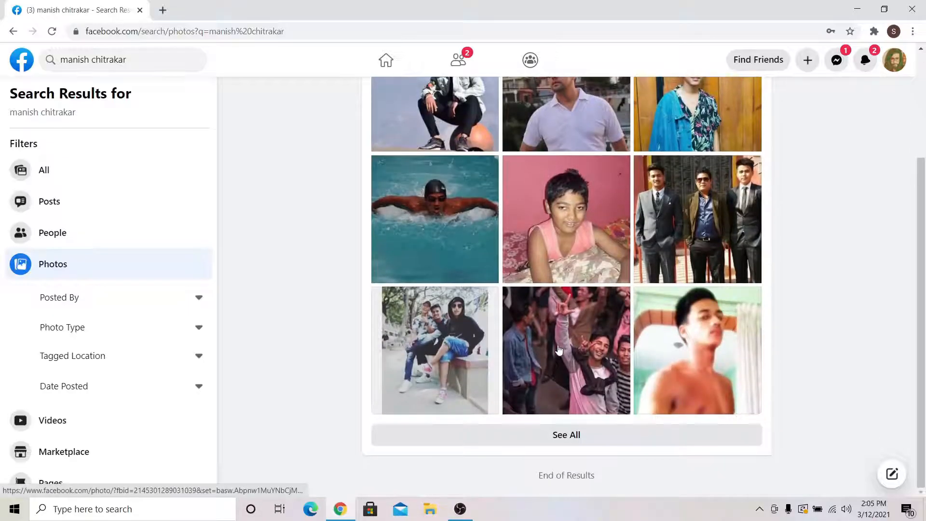
pyautogui.click(52, 420)
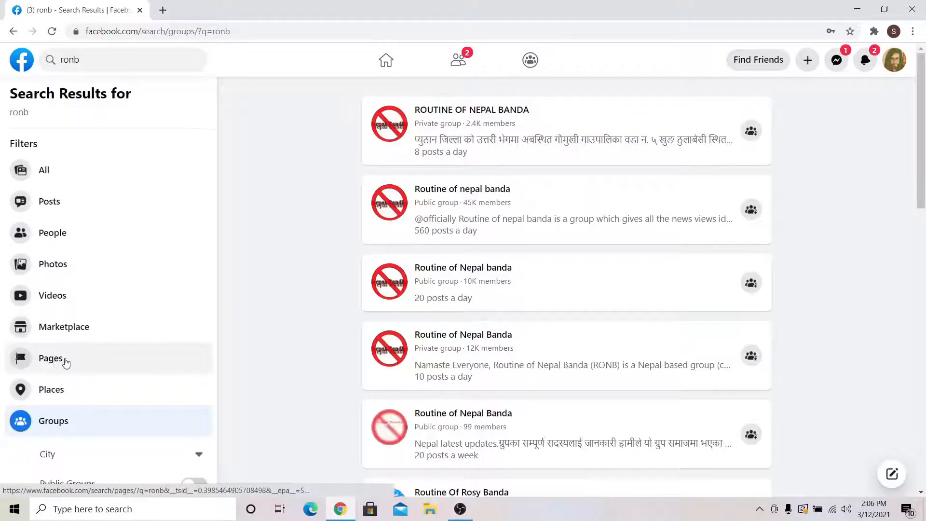
# Show Page results for 'ronb', including the Routine of Nepal banda pages
pyautogui.click(50, 358)
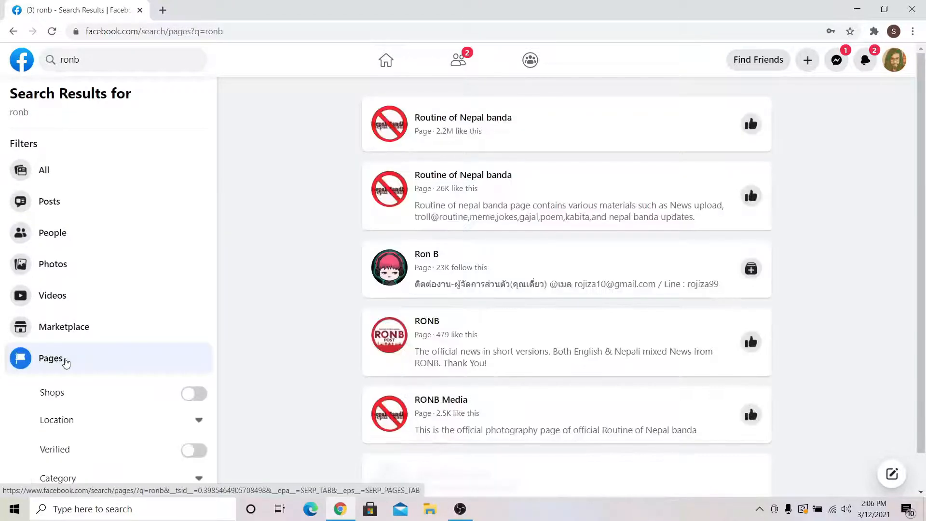
pyautogui.scroll(-3)
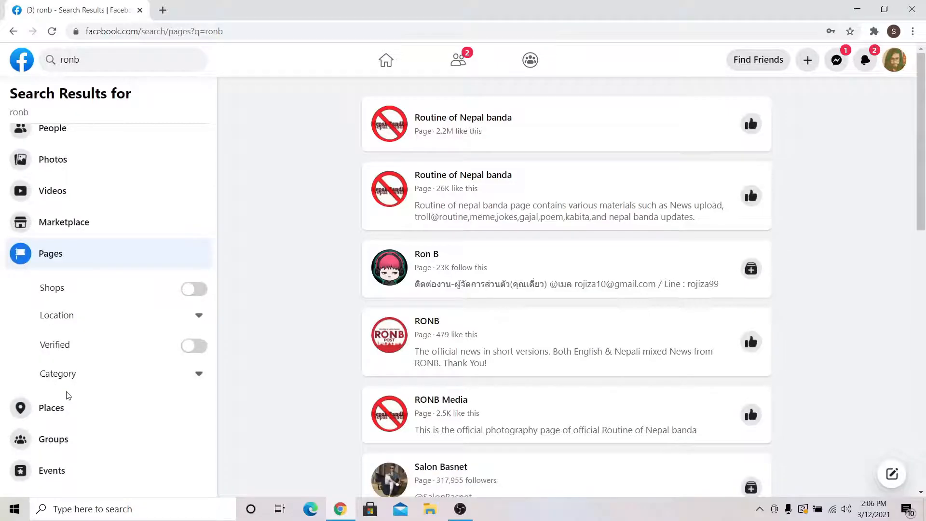